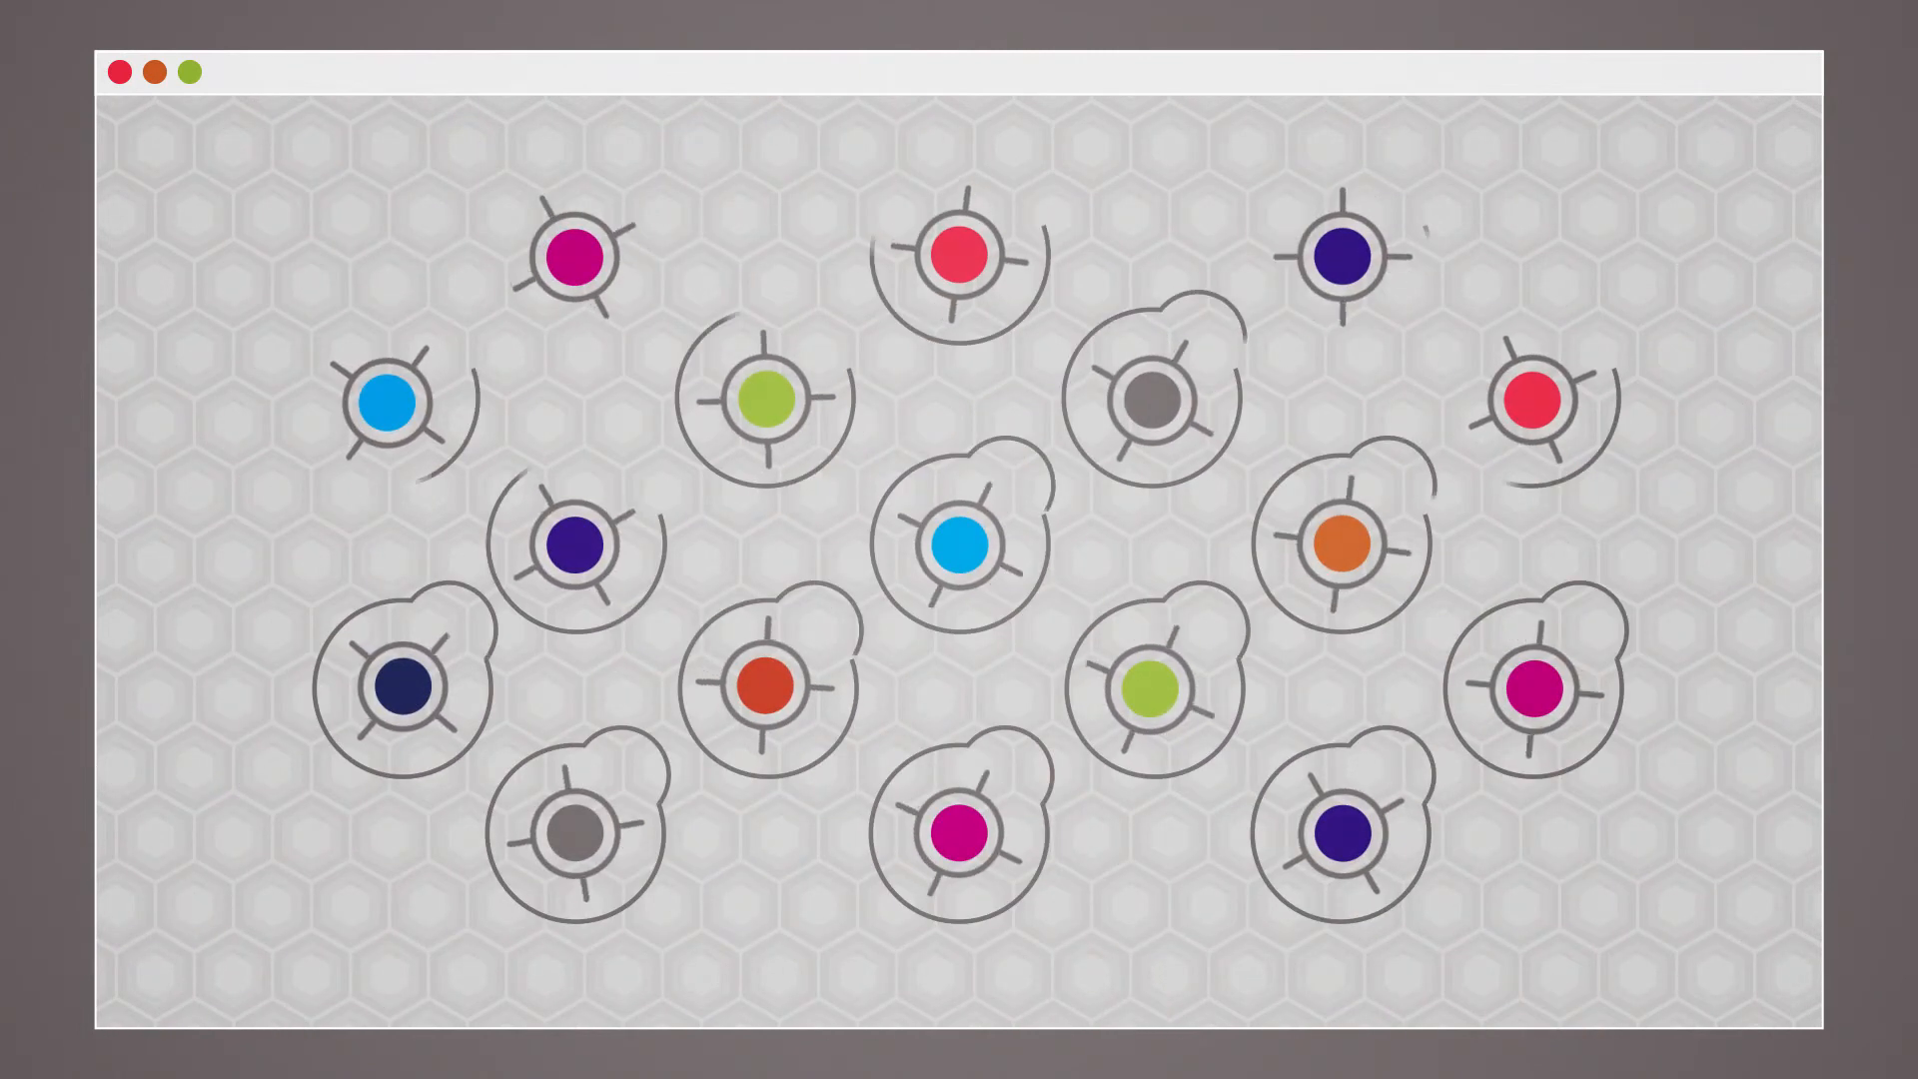
- Advance the animation so the central blue cell enlarges and the view zooms onto it
click(963, 545)
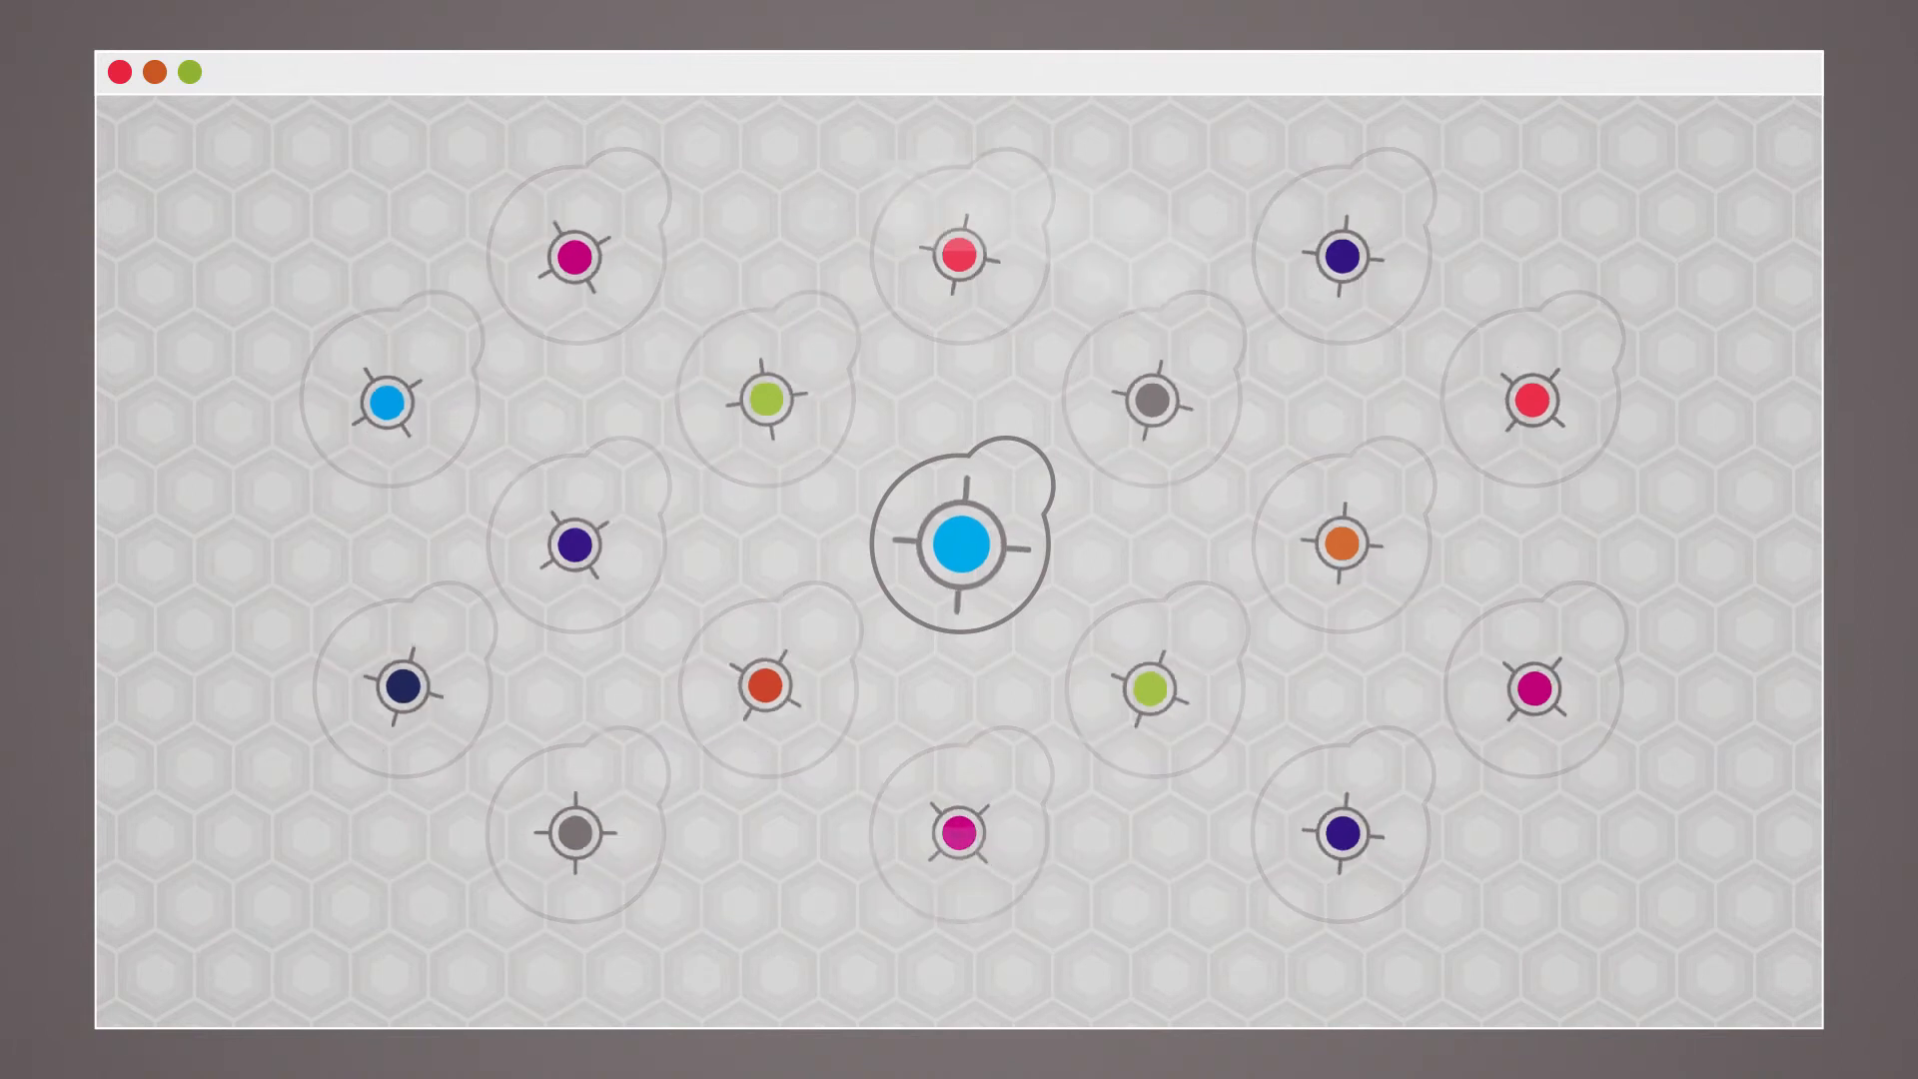
click(959, 544)
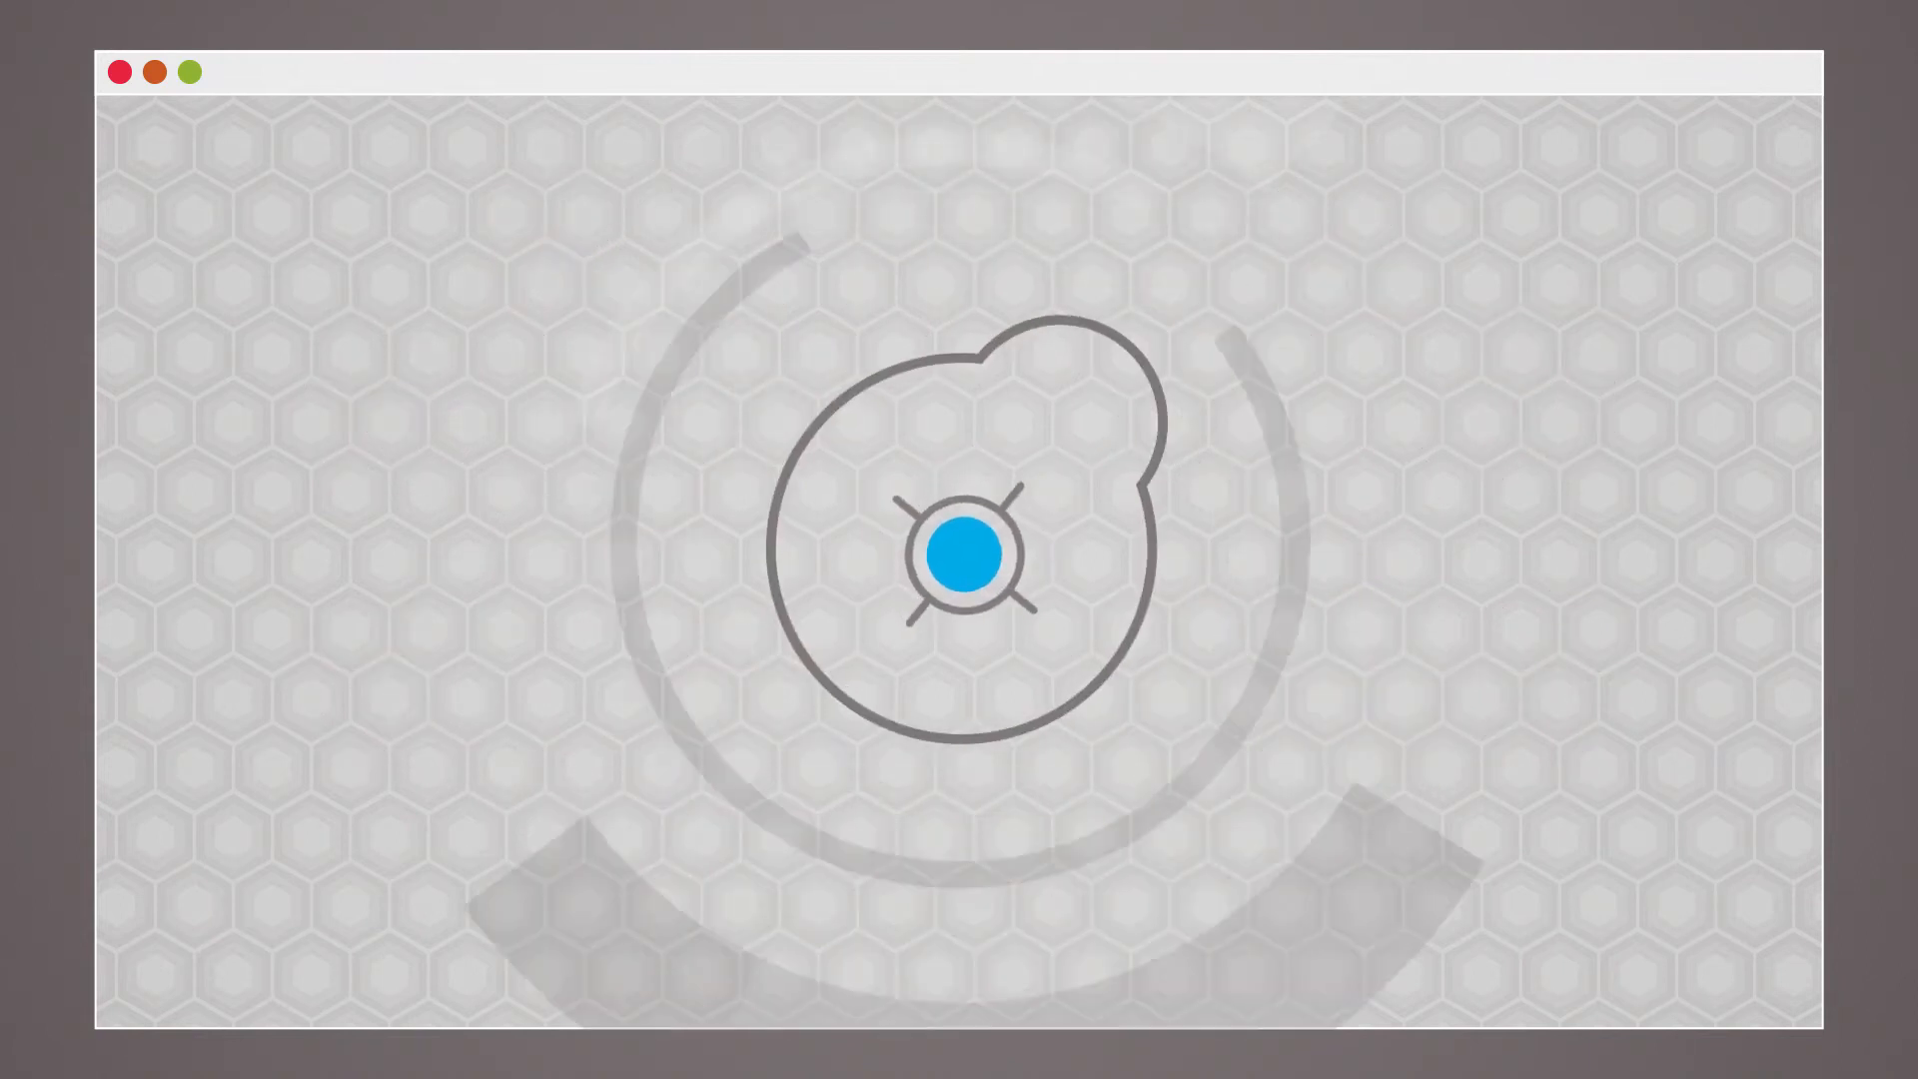